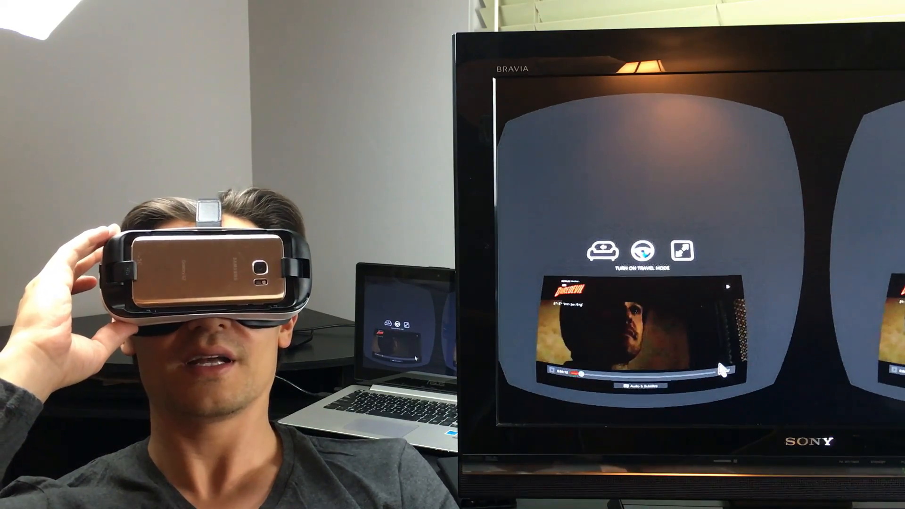
- Enable travel mode via the steering-wheel icon above the Daredevil video player
{"action": "left_click", "coordinate": [643, 249]}
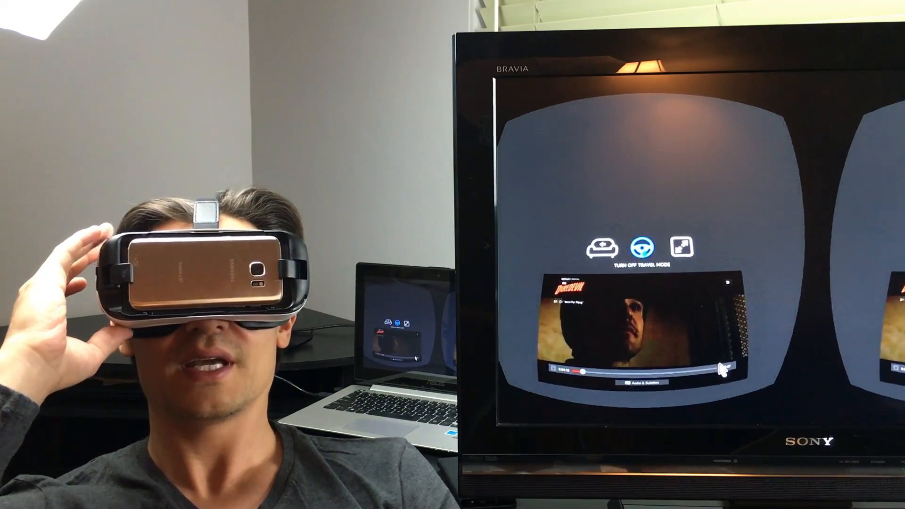